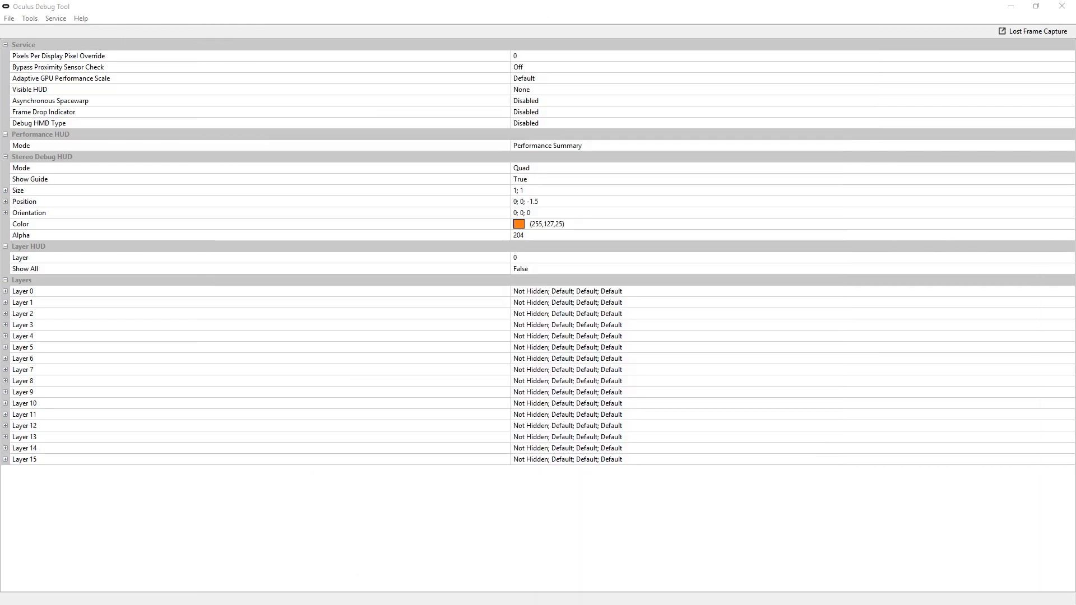
mouse_move(343, 5)
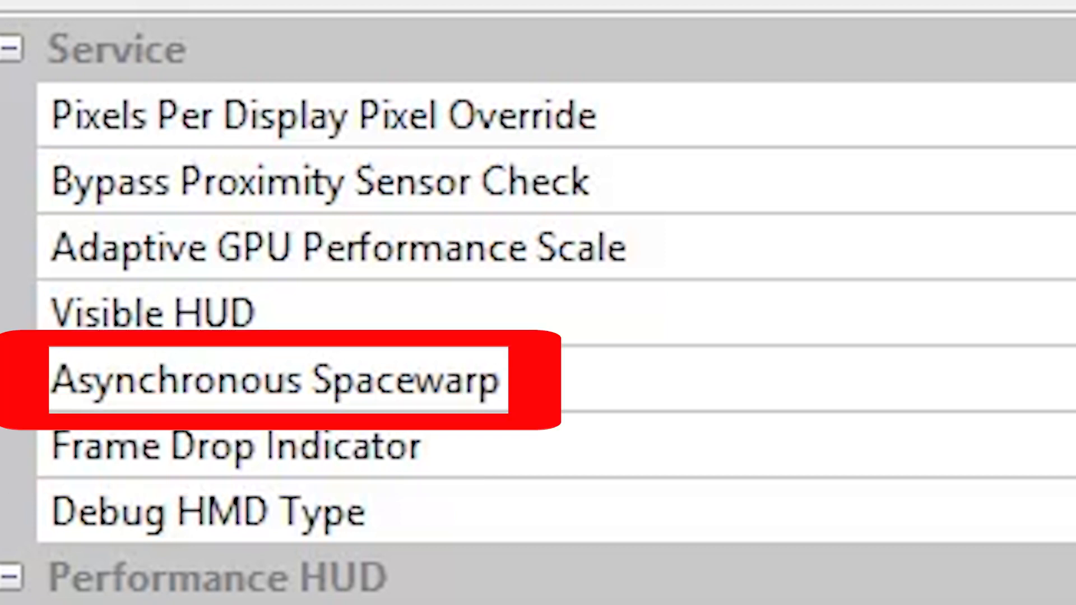
Select Asynchronous Spacewarp's value, then reveal Frame Drop Indicator's Disabled/Enabled choices
click(275, 381)
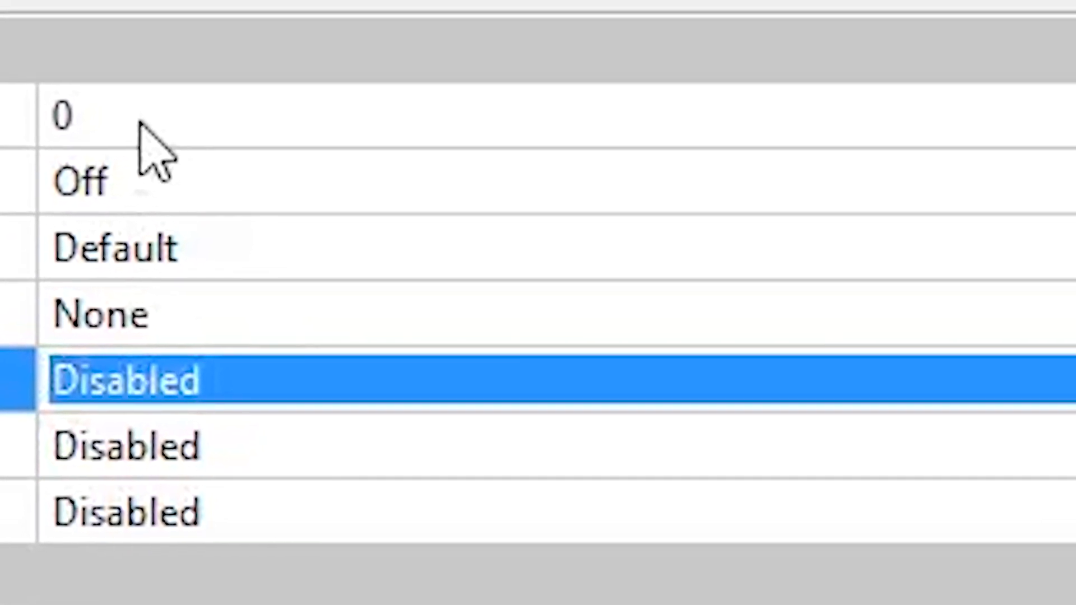
click(61, 116)
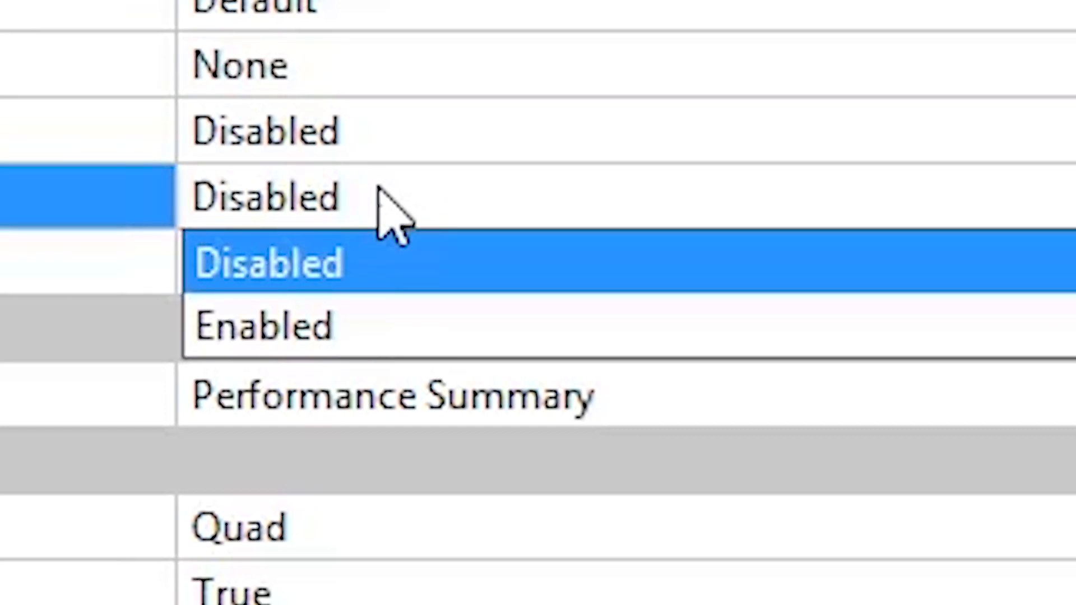
scroll(down, 3)
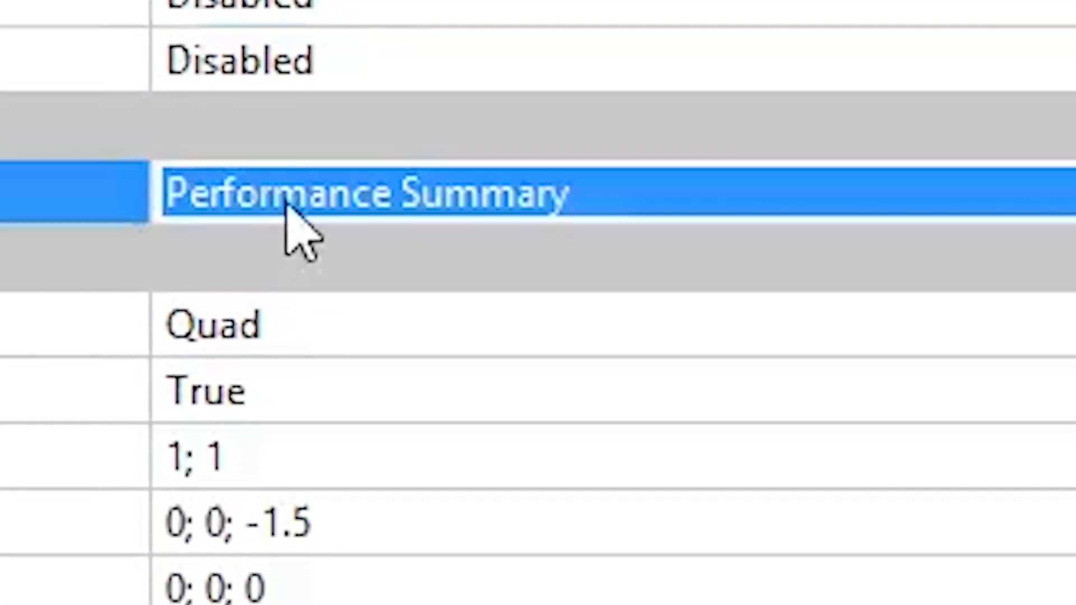
click(368, 192)
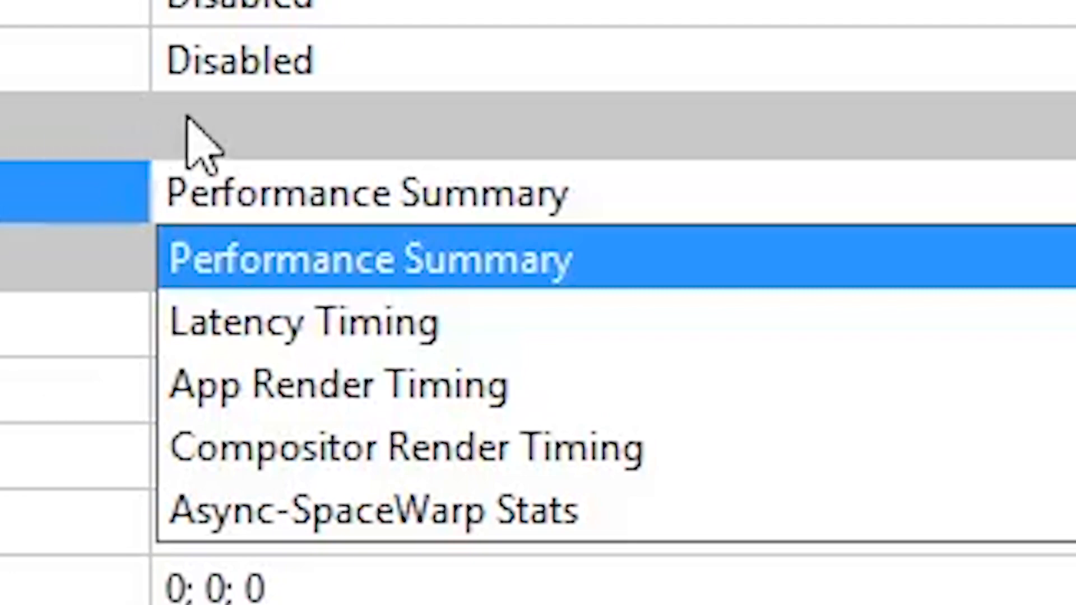
click(371, 260)
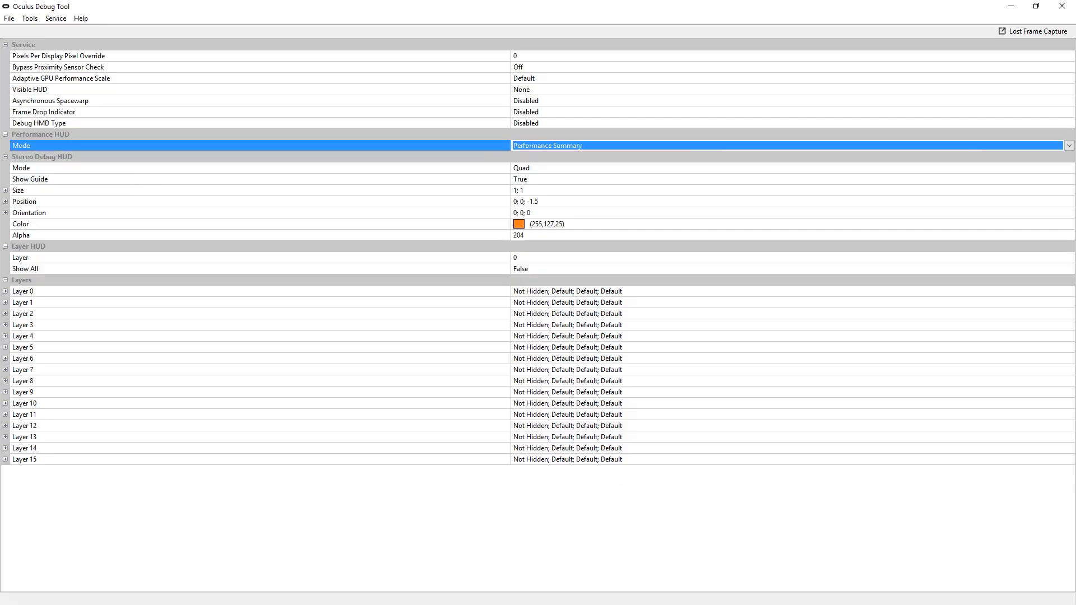